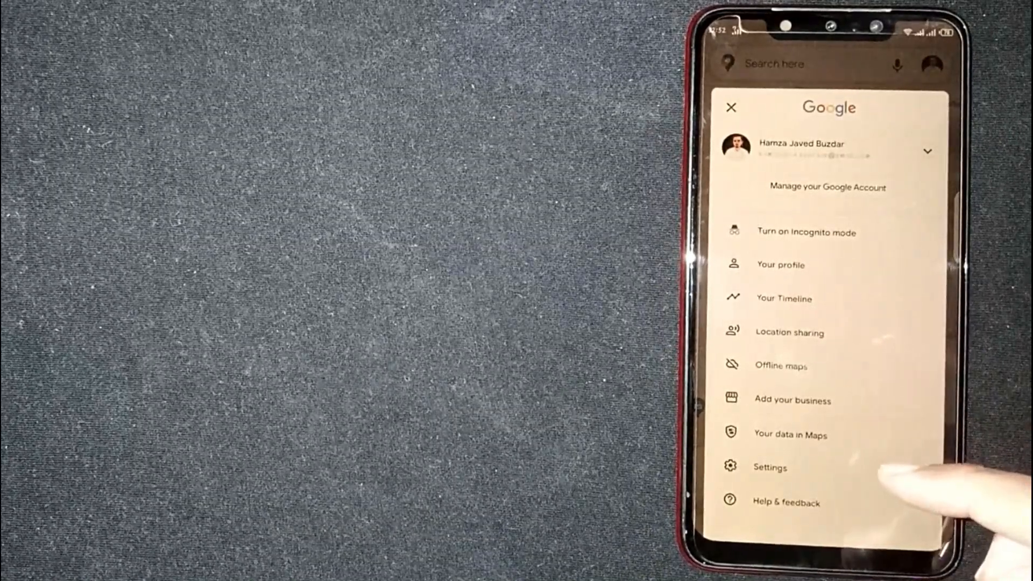
Reach the Navigation settings screen from the account menu's Settings
left_click(769, 467)
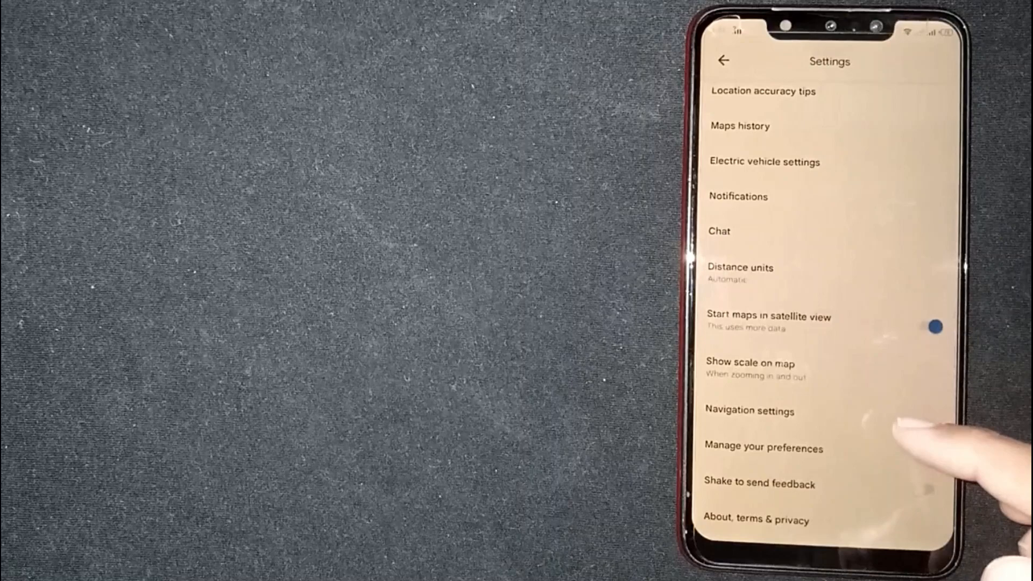
left_click(749, 410)
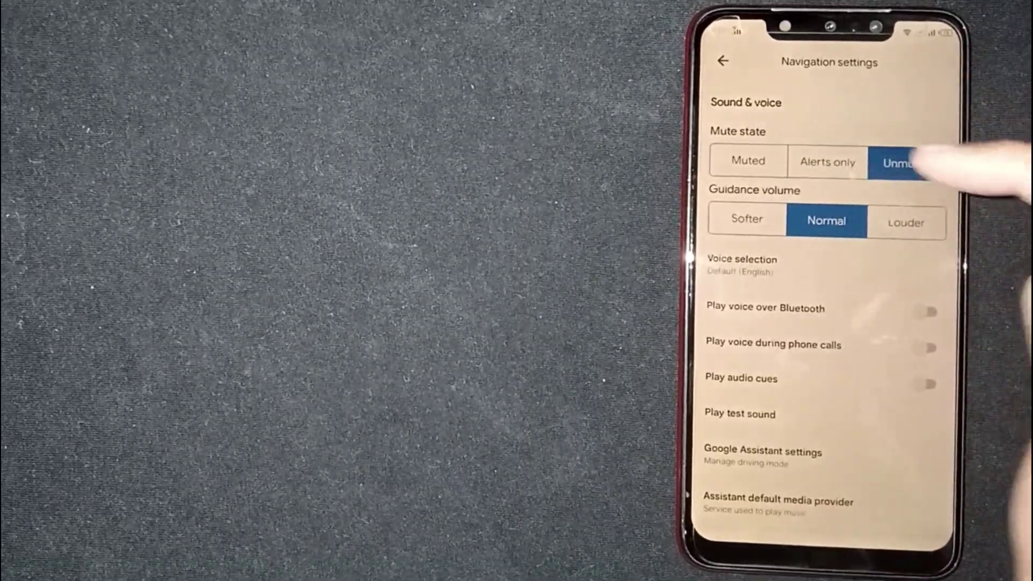
Set guidance to Muted and switch on voice over Bluetooth, voice during calls, and audio cues
left_click(747, 161)
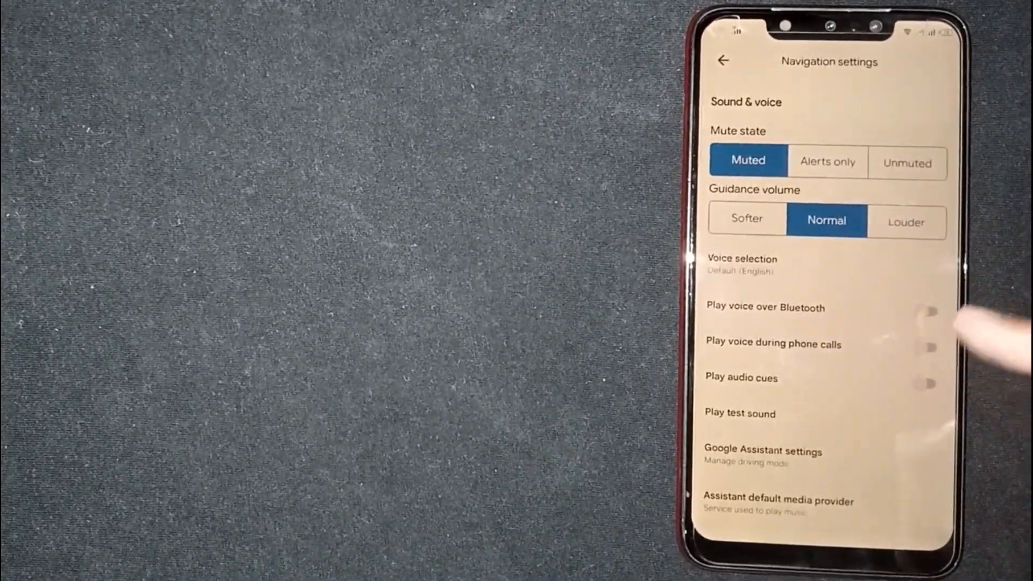
mouse_move(981, 356)
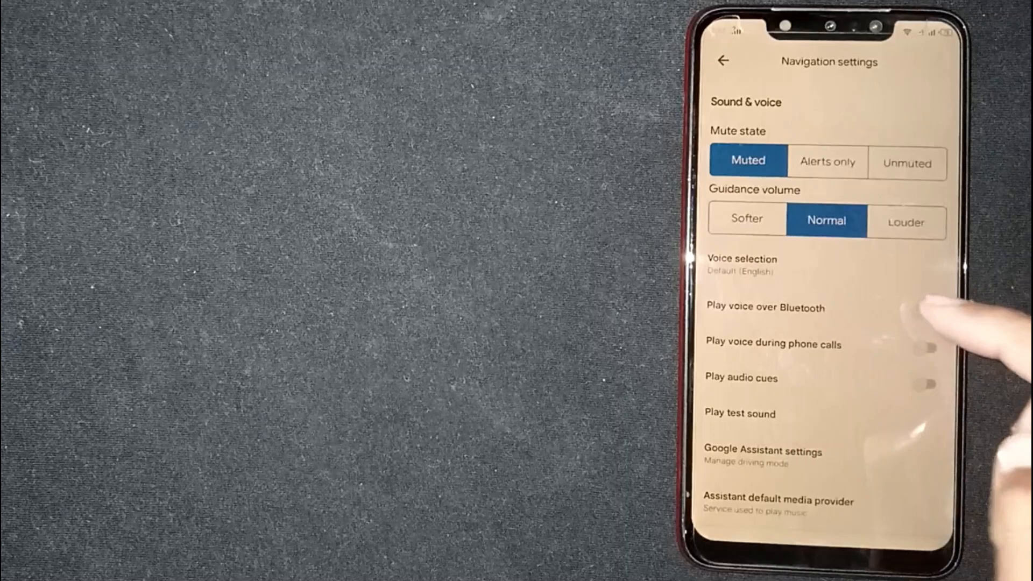
left_click(929, 312)
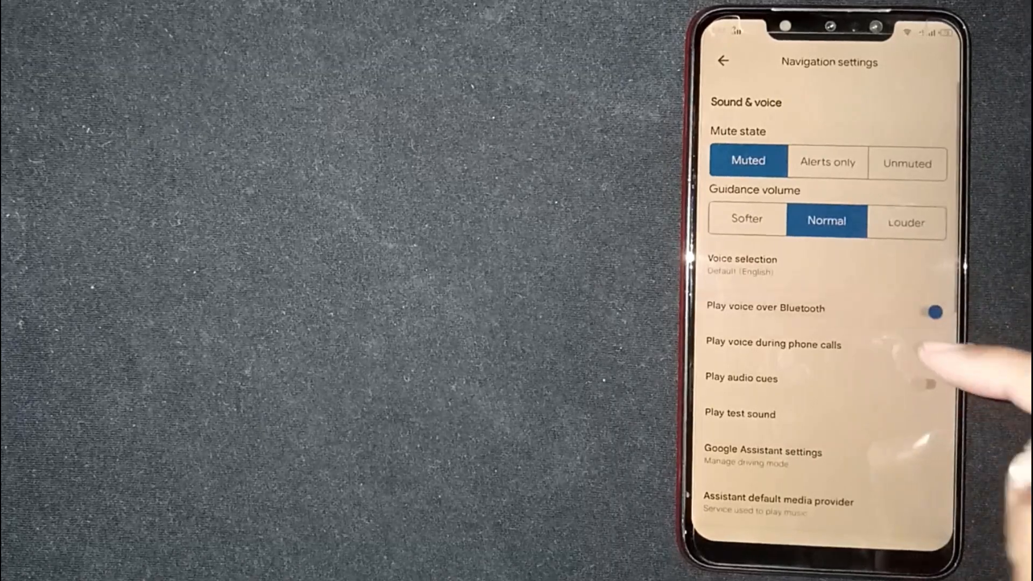
left_click(932, 348)
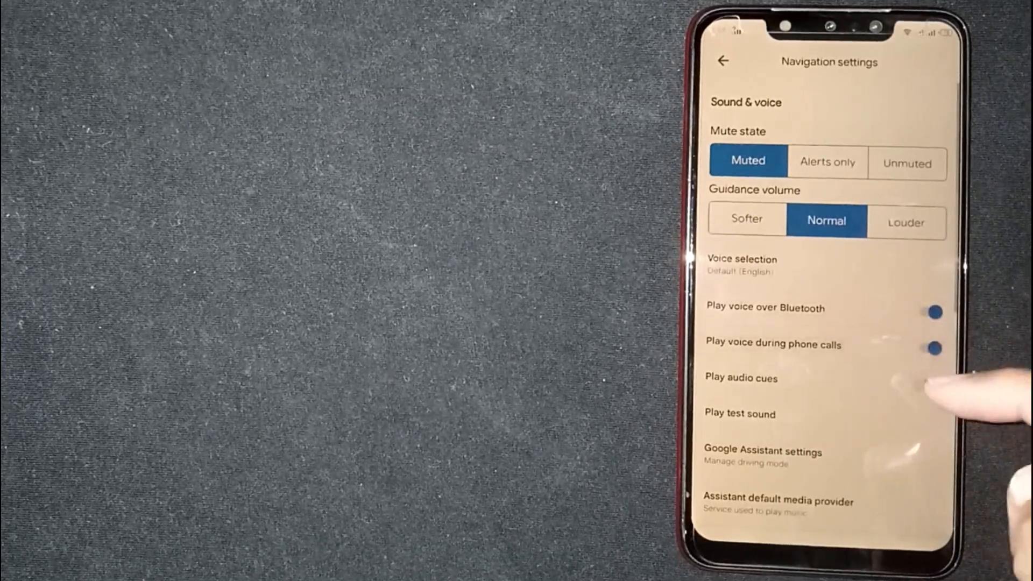
left_click(931, 382)
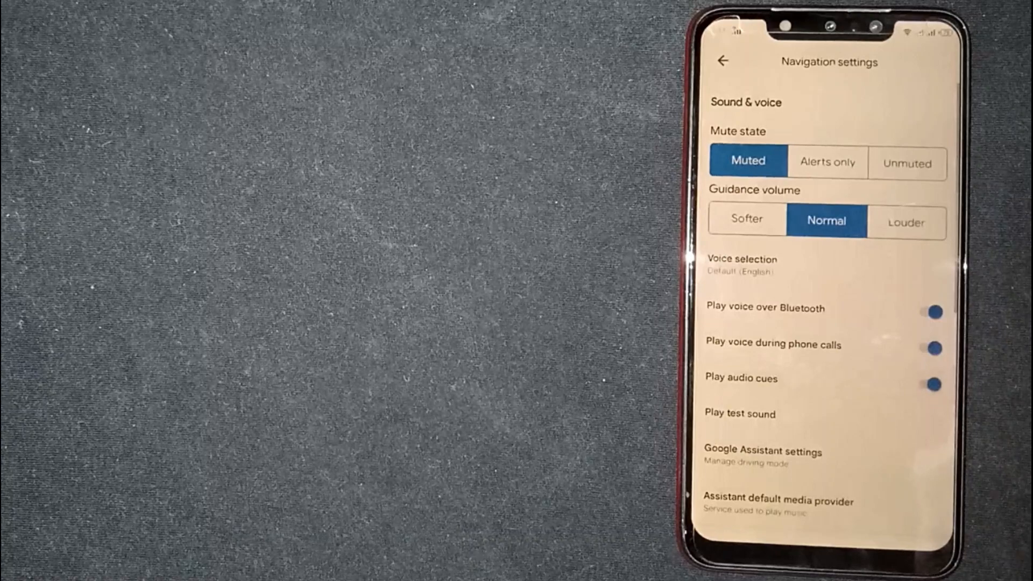